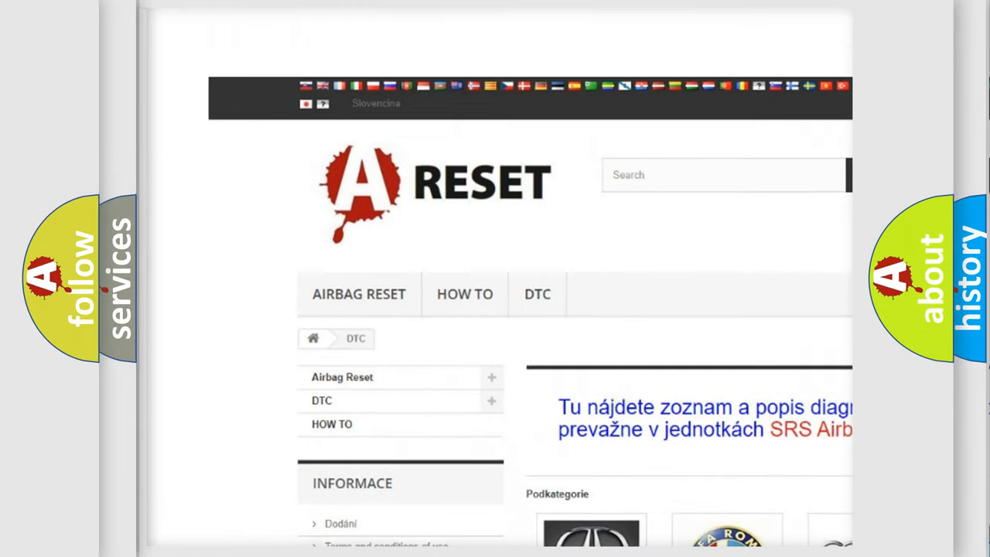
Scroll the brand DTC list and the Jeep subcategory code list toward the U141287 entry
scroll("down", 3)
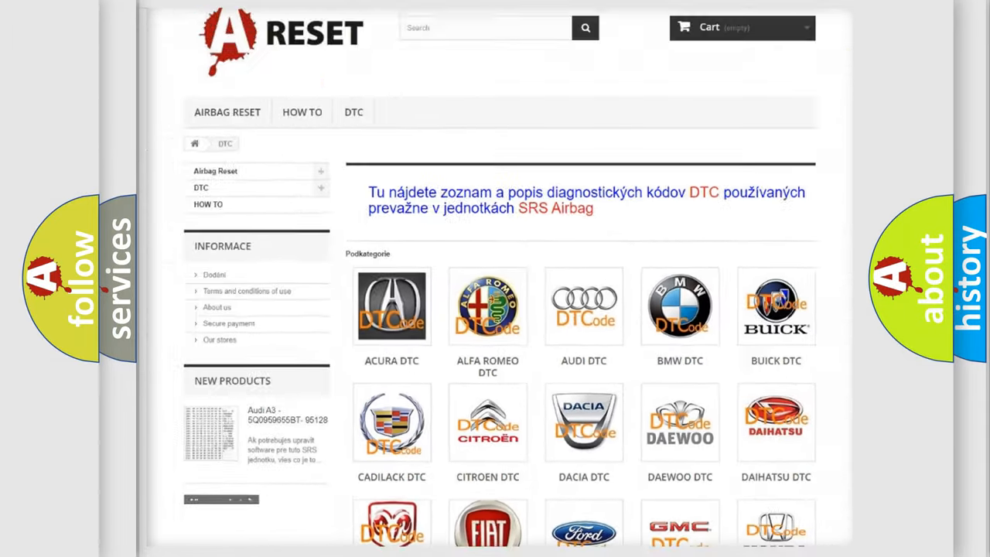
scroll("down", 3)
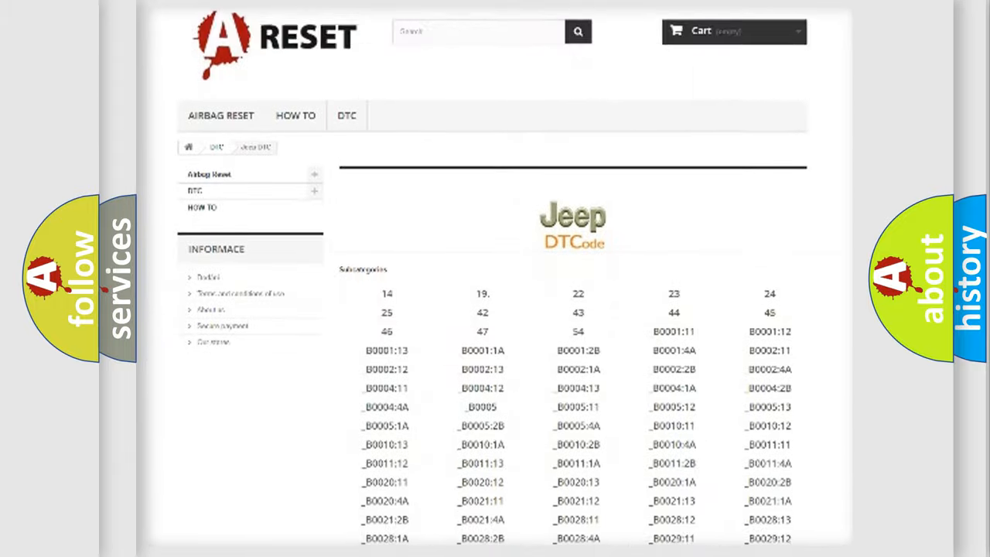
scroll("down", 3)
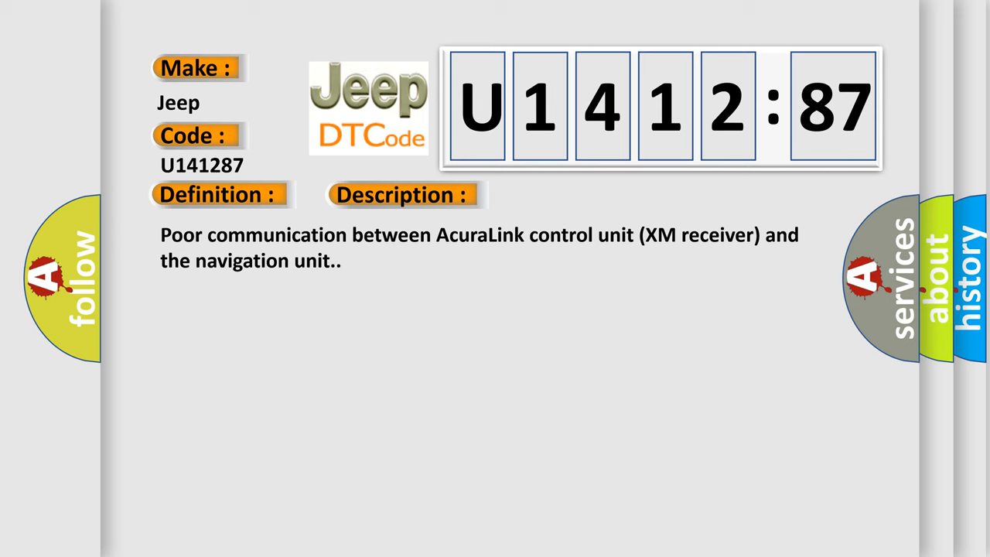
Reveal the Cause paragraph for U141287: AcuraLink XM receiver wiring, outdated software, faulty units
left_click(570, 195)
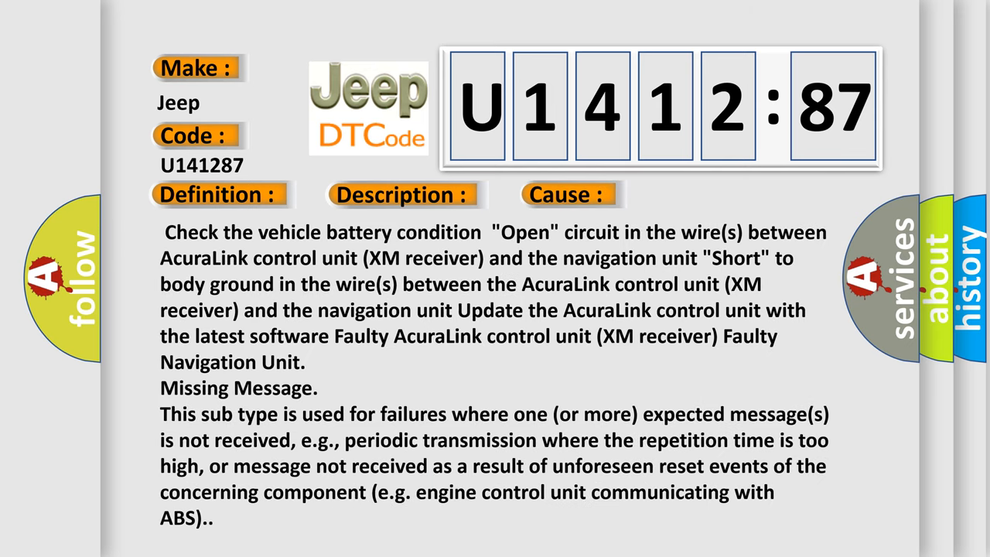